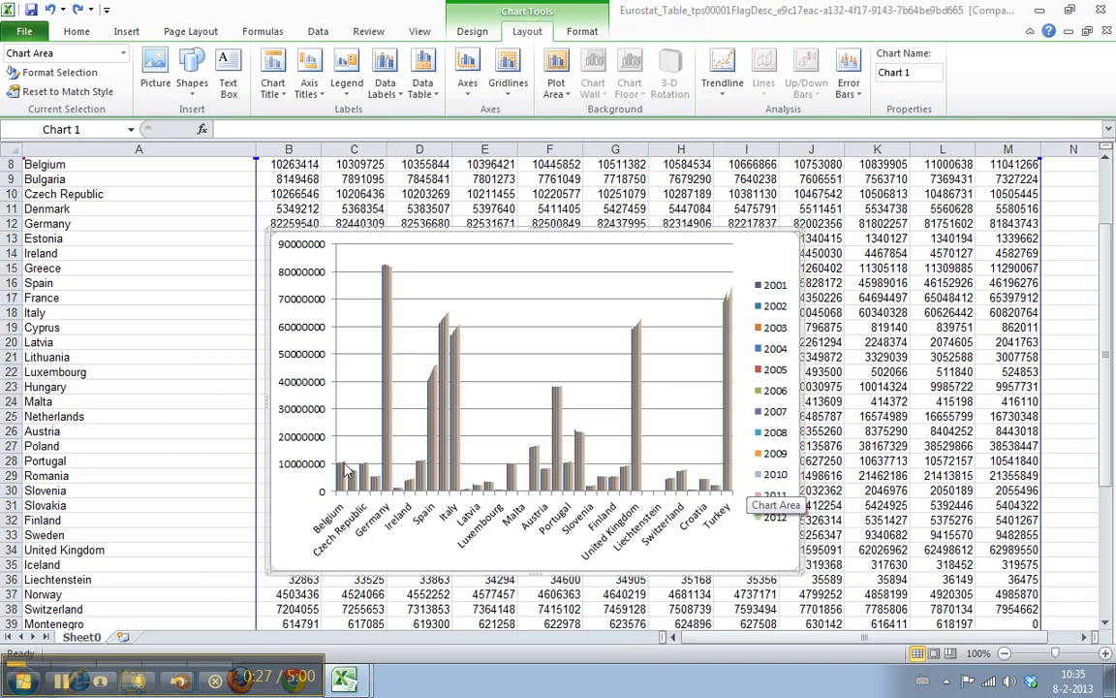
{"action": "mouse_move", "coordinate": [734, 523]}
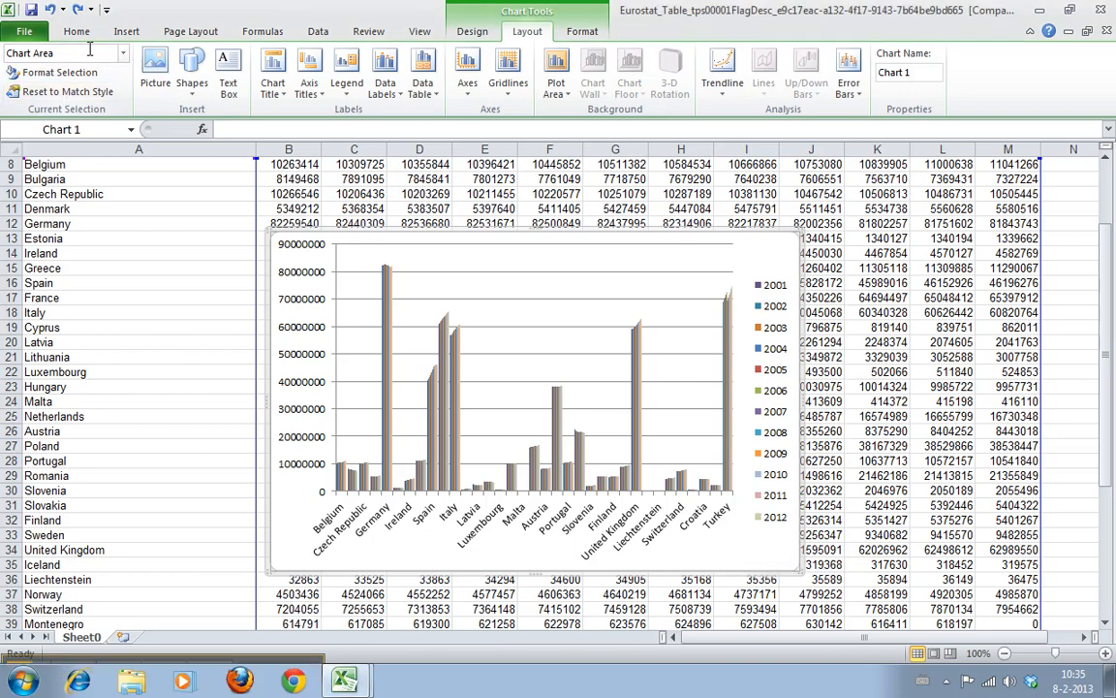
- Place a chart title above the plot and edit it to read 'Population'
{"action": "left_click", "coordinate": [127, 31]}
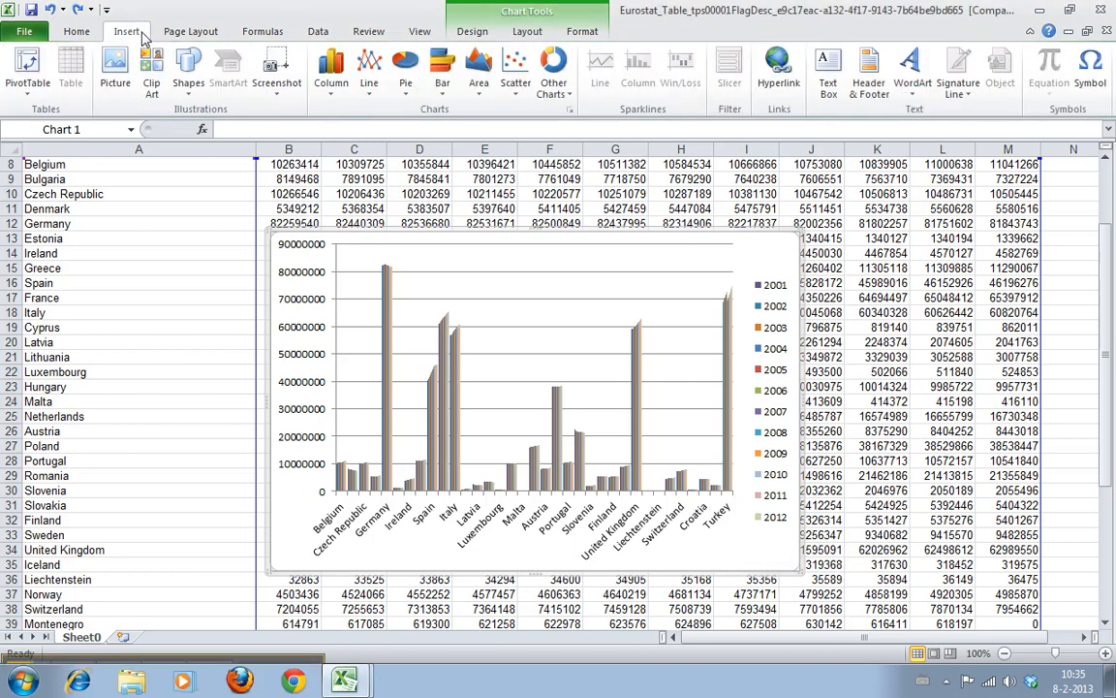
{"action": "mouse_move", "coordinate": [331, 67]}
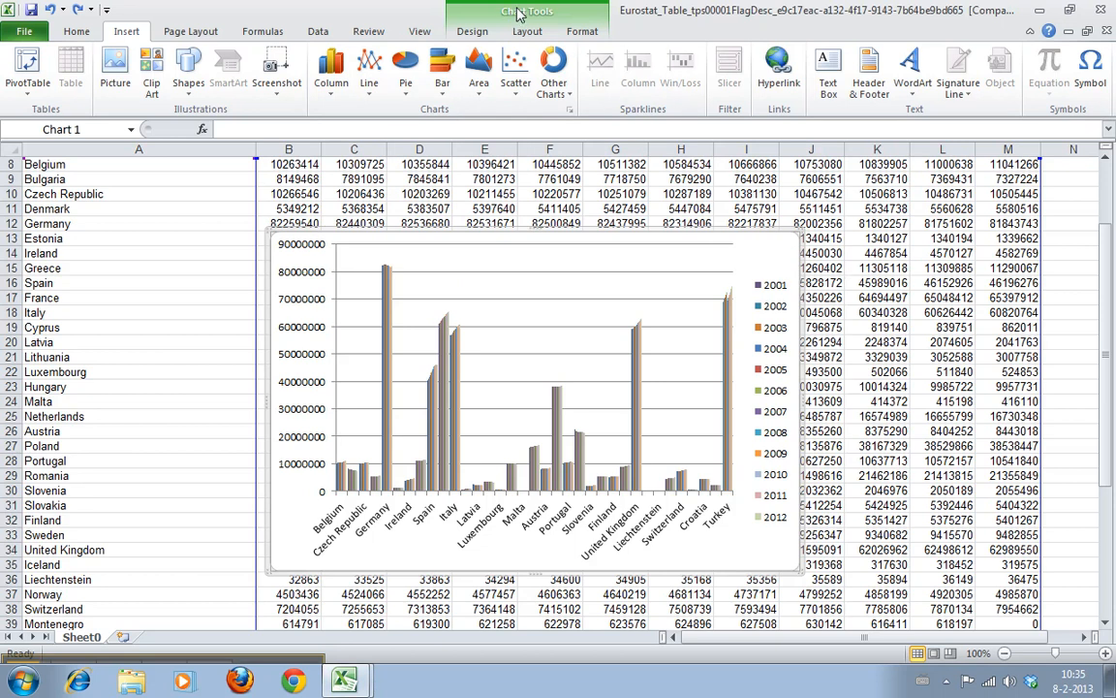
{"action": "left_click", "coordinate": [472, 31]}
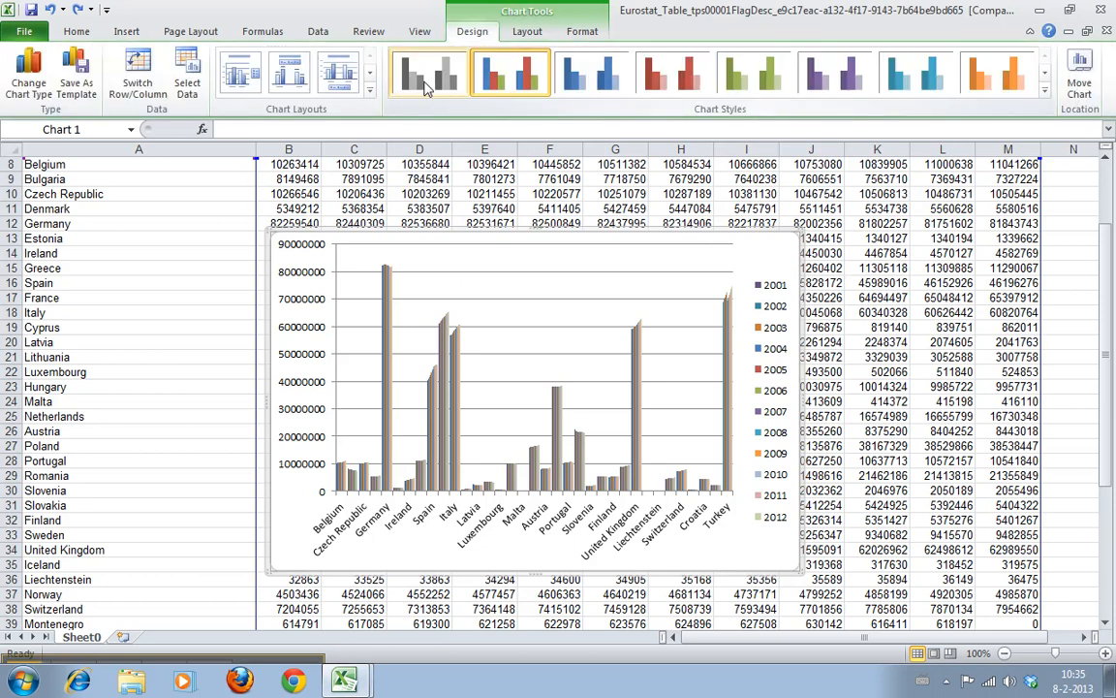
{"action": "mouse_move", "coordinate": [405, 357]}
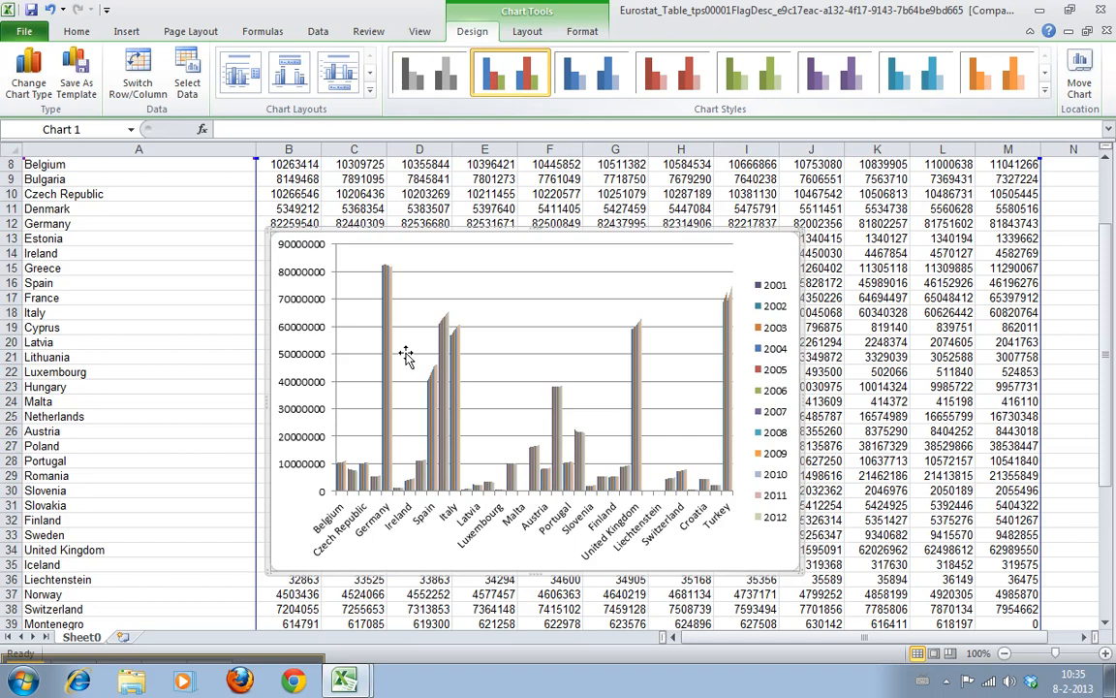
{"action": "left_click", "coordinate": [526, 31]}
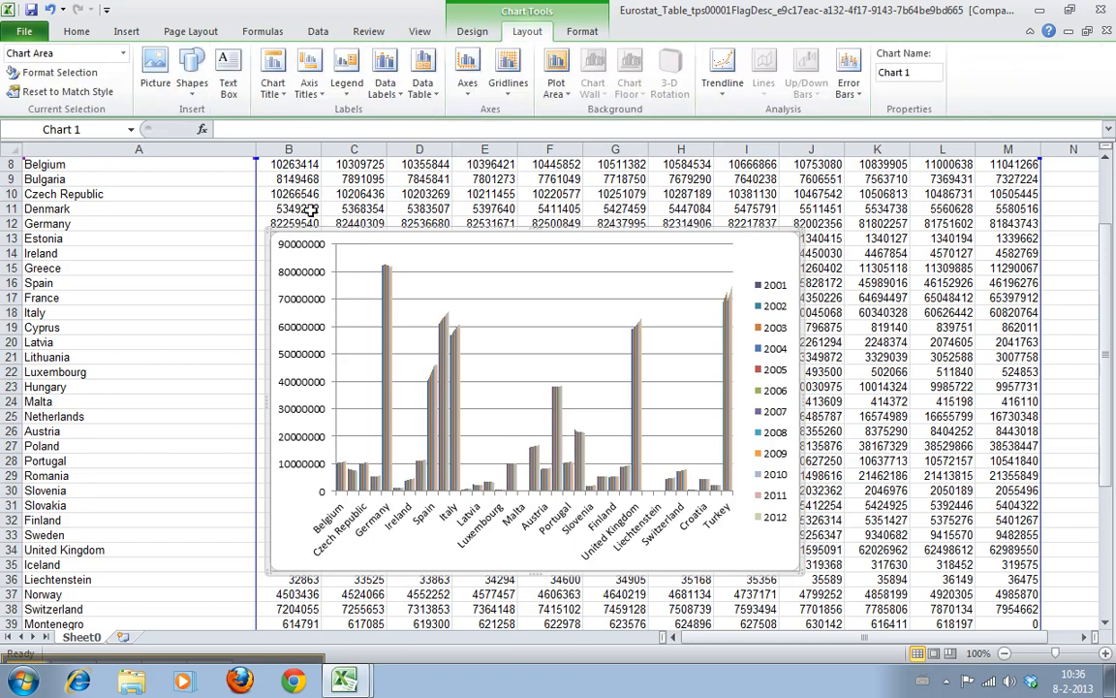
{"action": "left_click", "coordinate": [272, 68]}
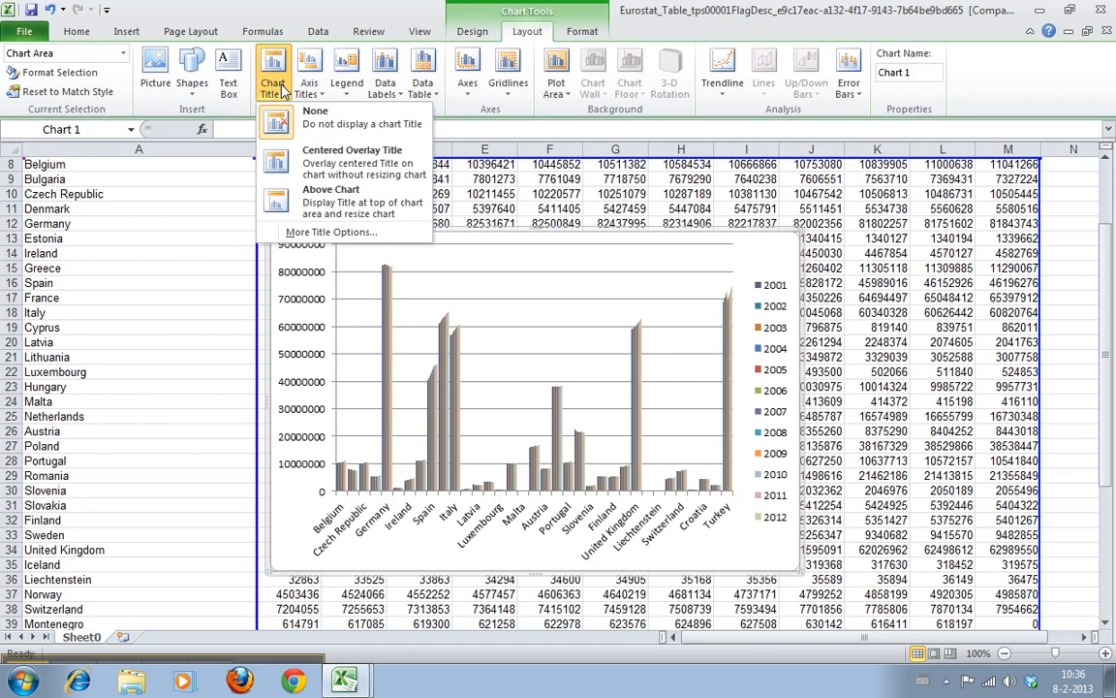
{"action": "mouse_move", "coordinate": [344, 201]}
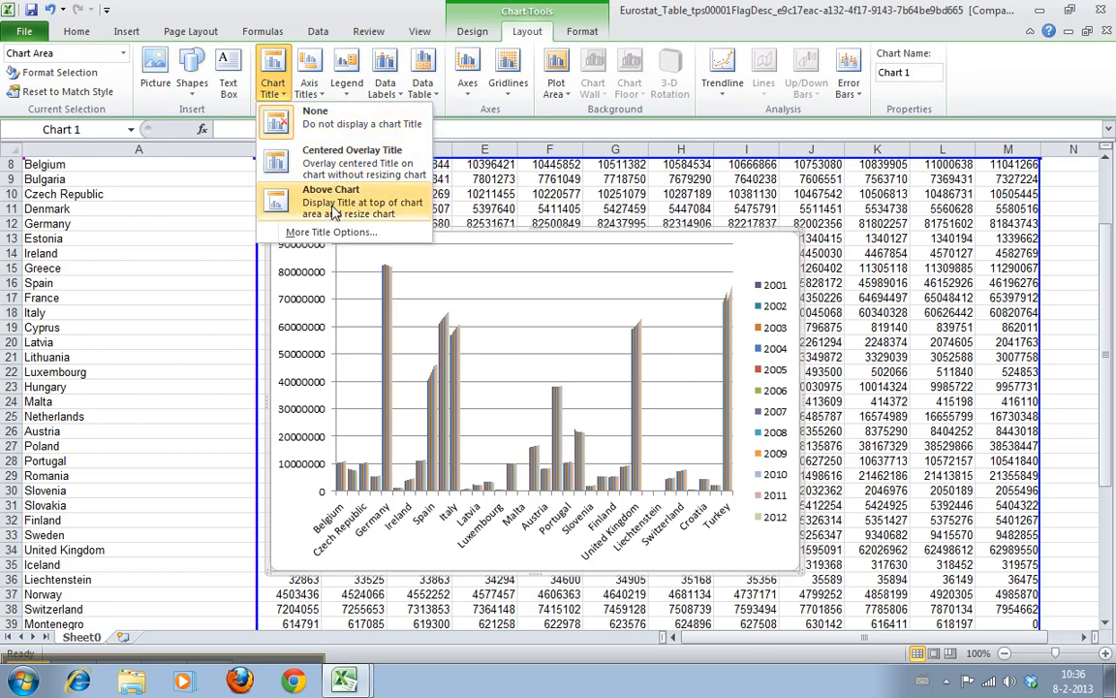
{"action": "mouse_move", "coordinate": [352, 162]}
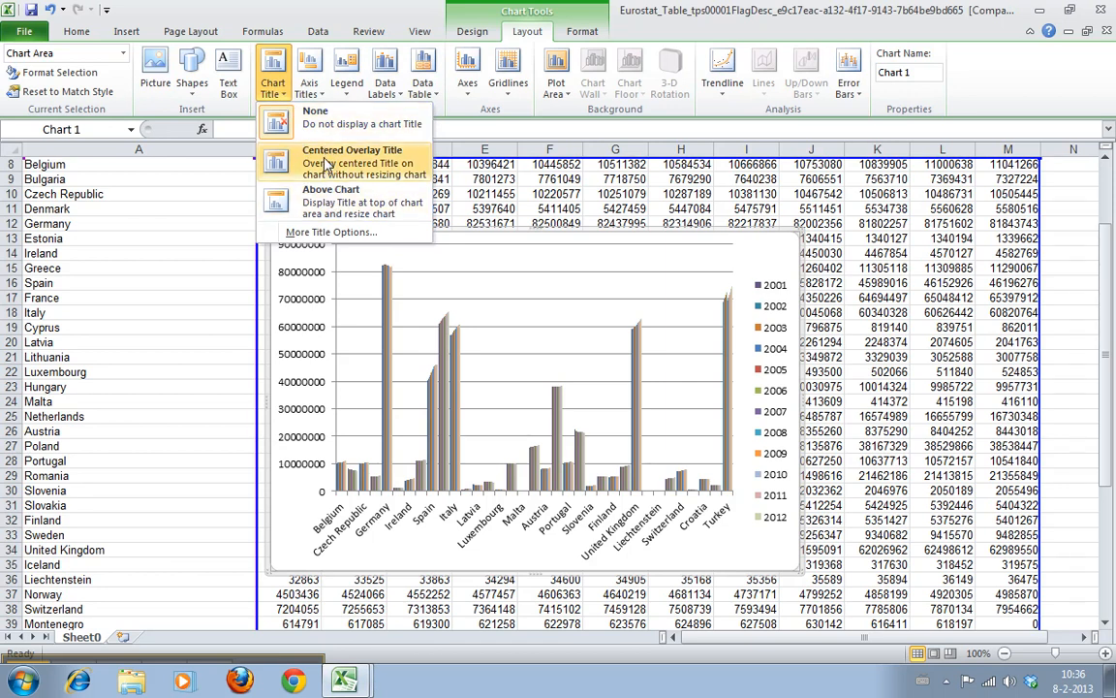
{"action": "left_click", "coordinate": [331, 201]}
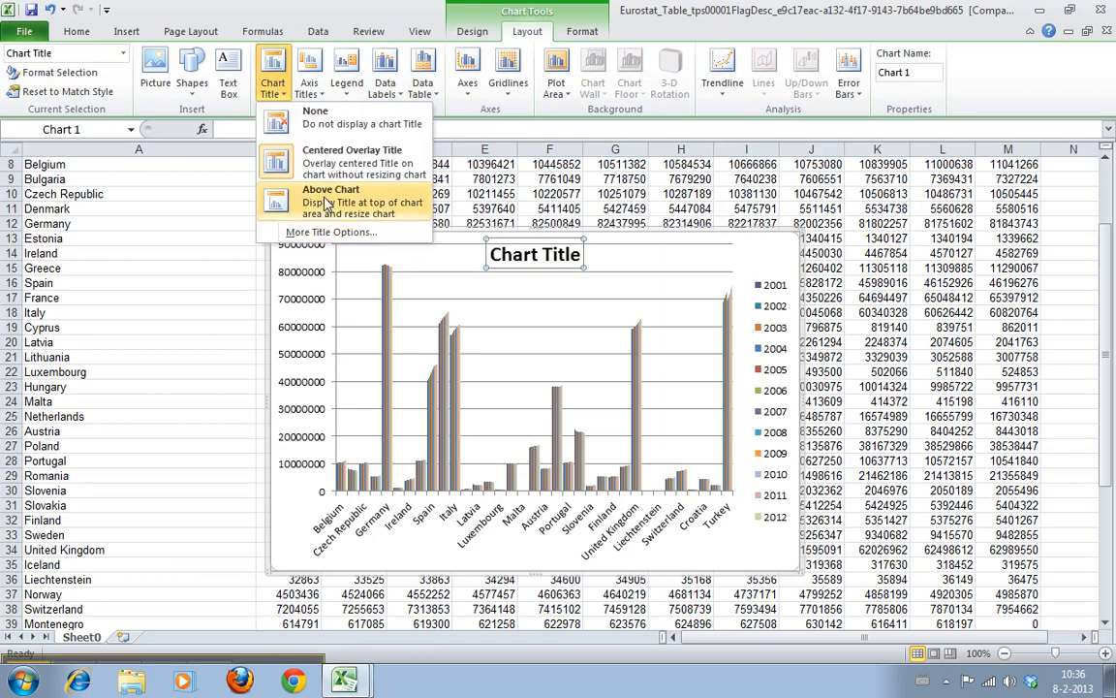
{"action": "left_click", "coordinate": [332, 189]}
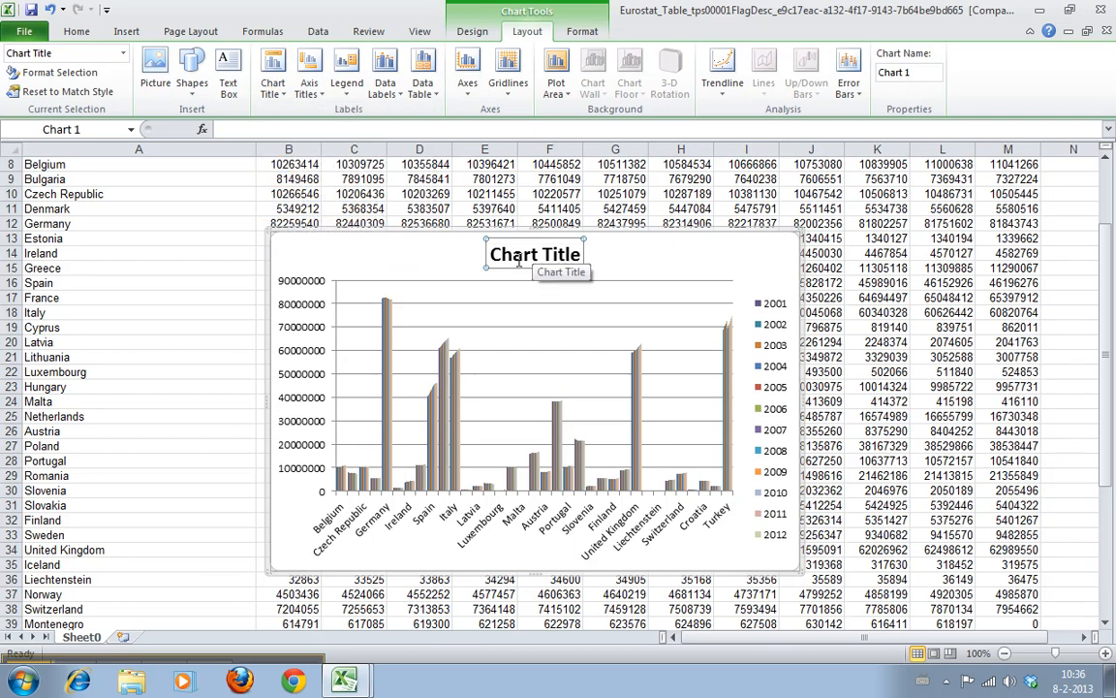
{"action": "double_click", "coordinate": [534, 254]}
{"action": "type", "text": "Population"}
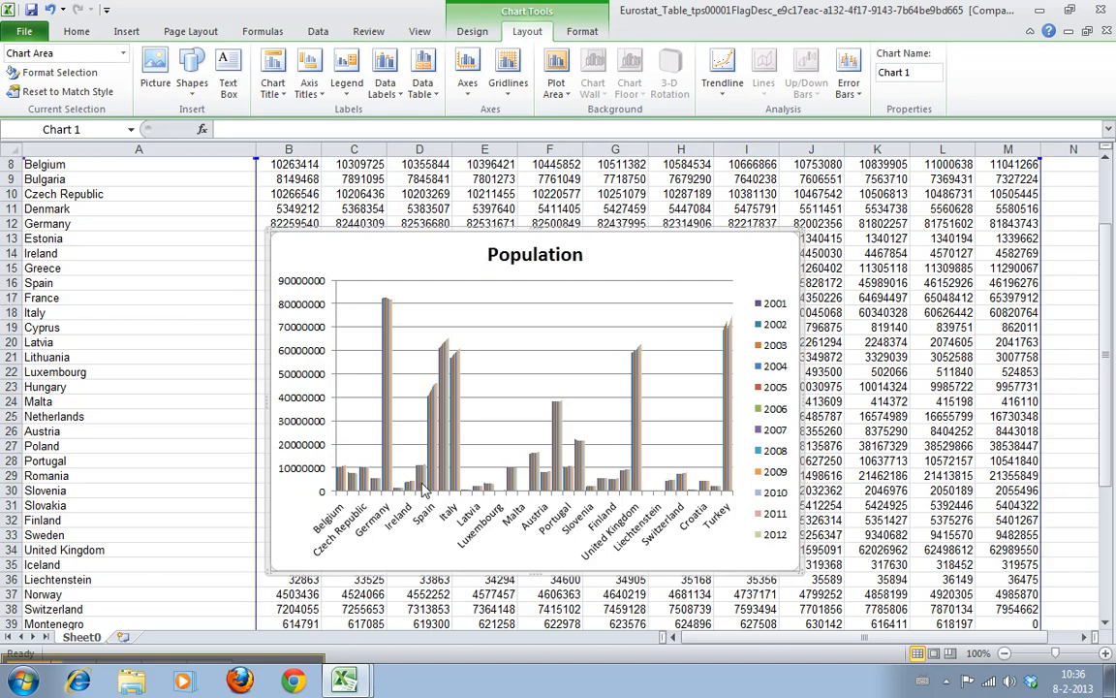
{"action": "mouse_move", "coordinate": [366, 525]}
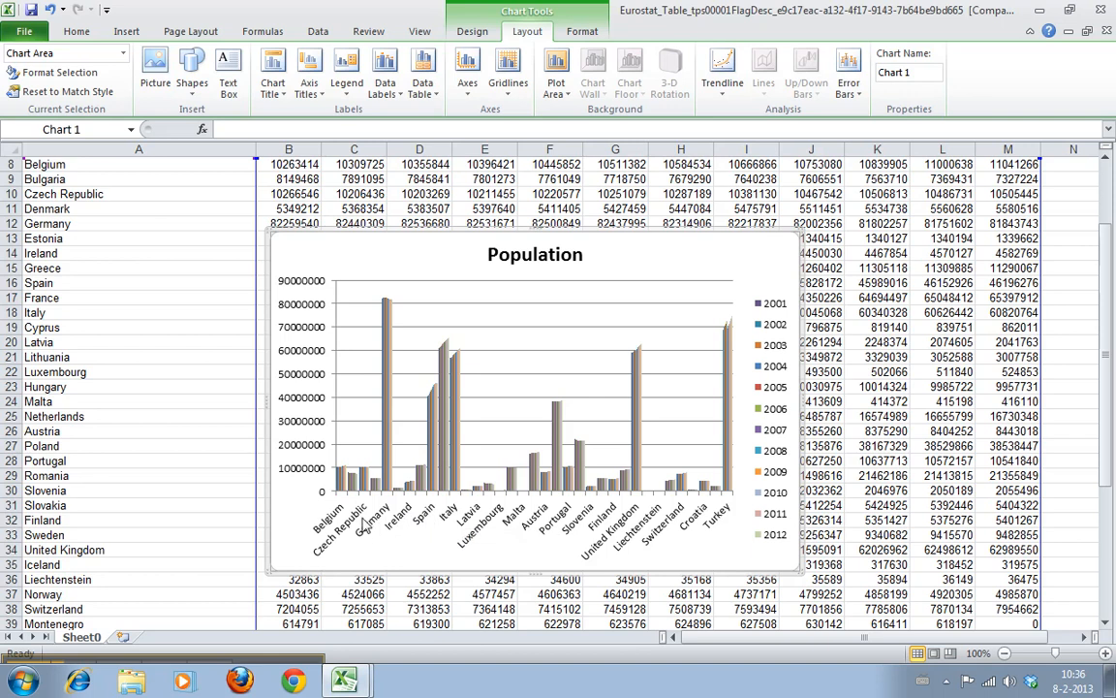
{"action": "mouse_move", "coordinate": [737, 536]}
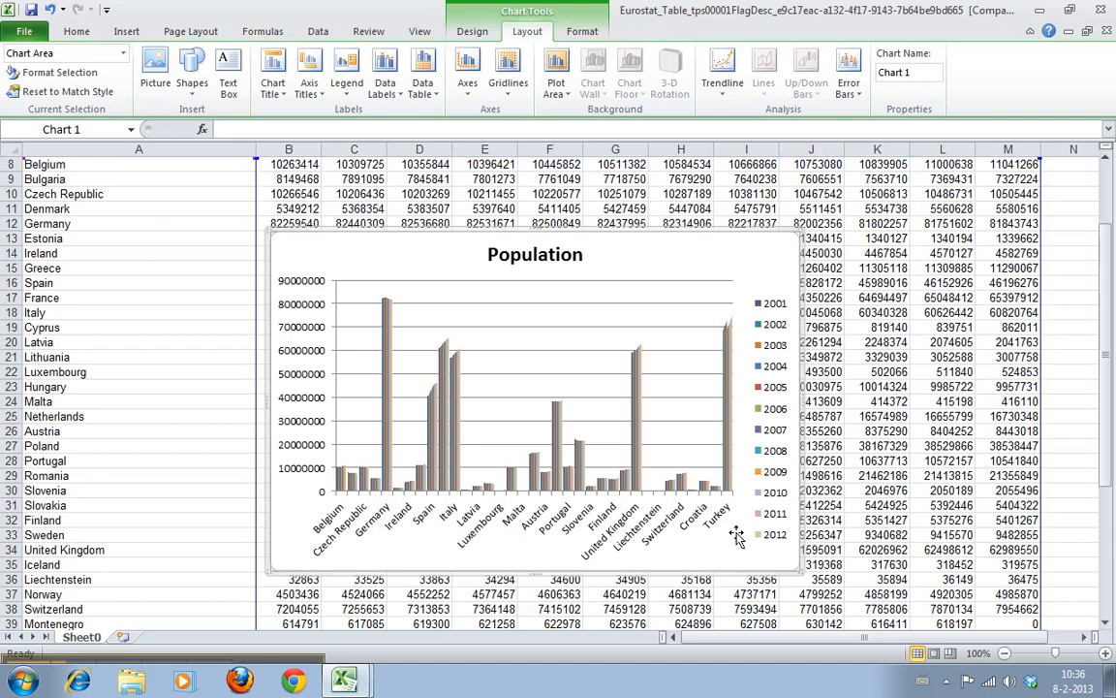
- Add a horizontal axis title below the country labels reading 'EU countries'
{"action": "left_click", "coordinate": [309, 72]}
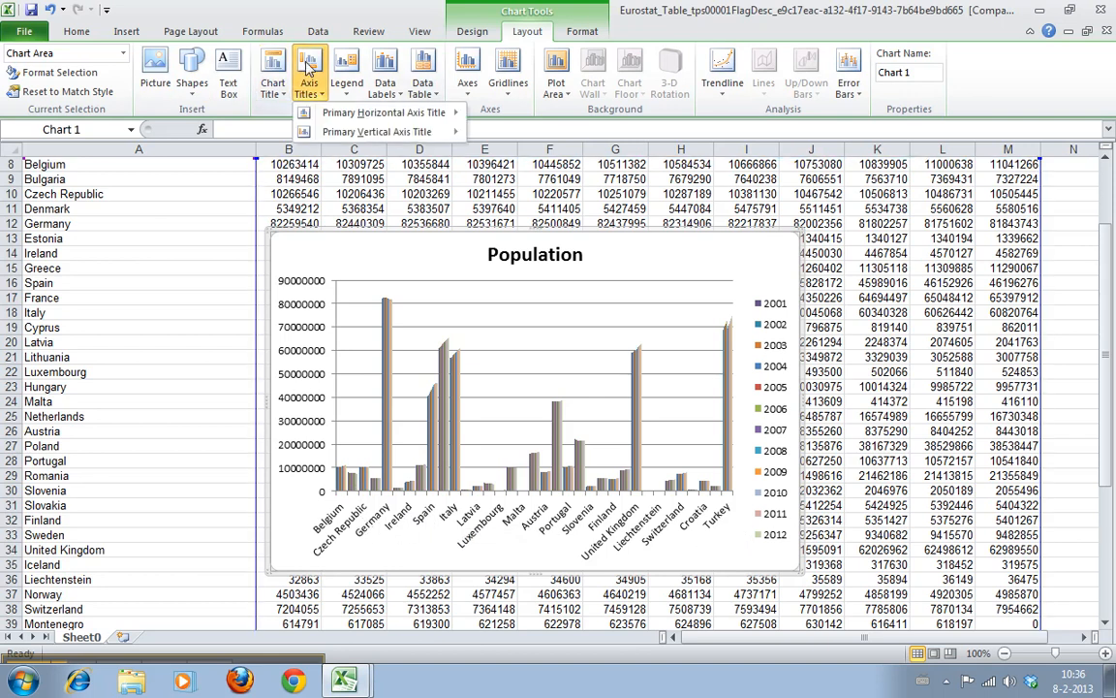
{"action": "left_click", "coordinate": [383, 111]}
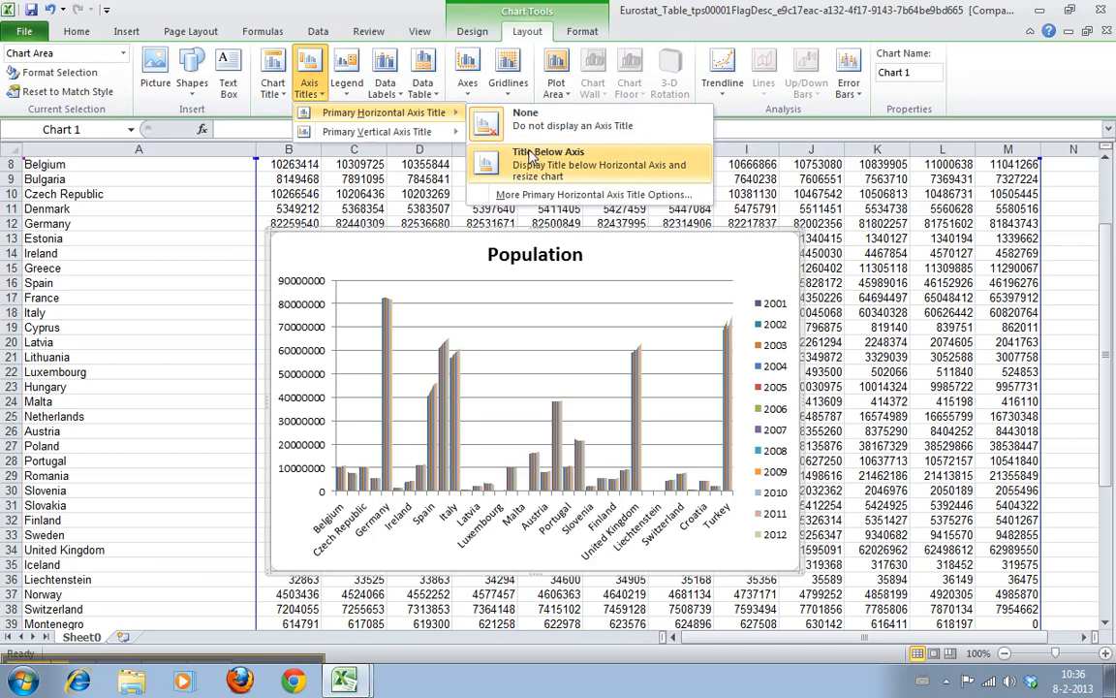
{"action": "left_click", "coordinate": [548, 151]}
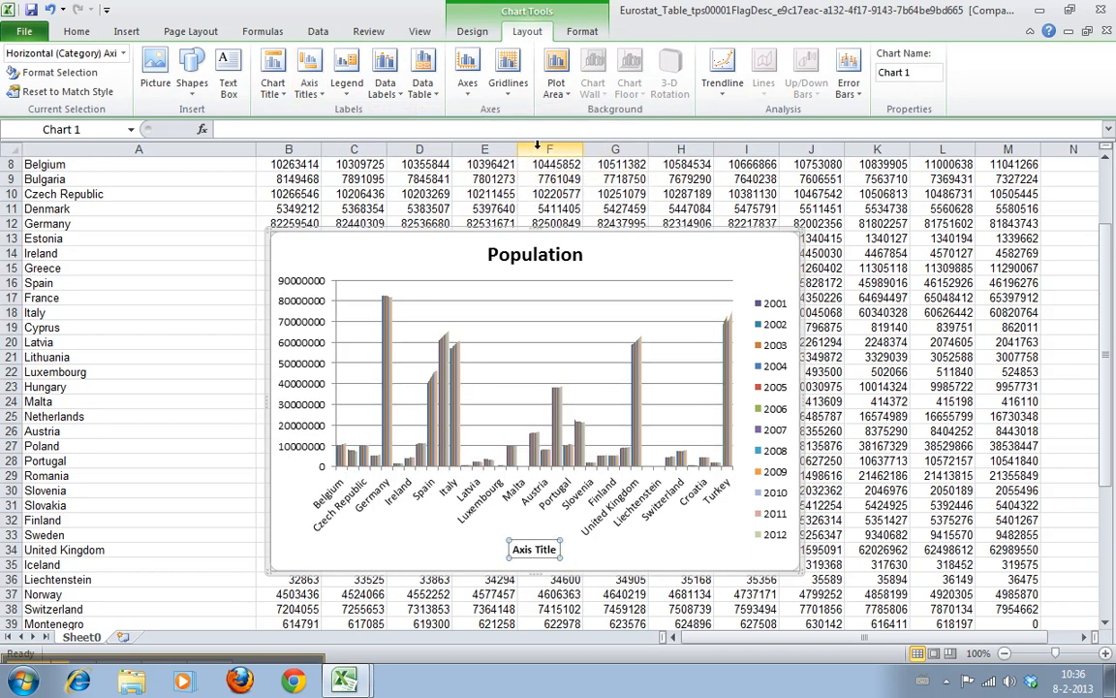
{"action": "left_click", "coordinate": [534, 550]}
{"action": "type", "text": "EU countries"}
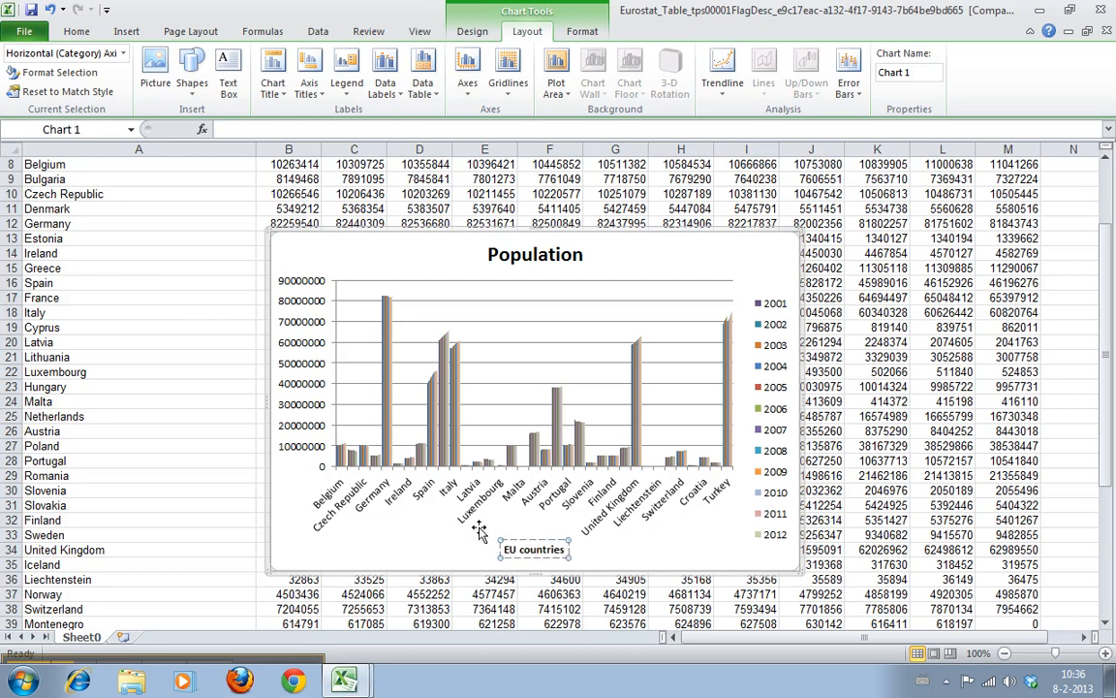
{"action": "left_click", "coordinate": [347, 70]}
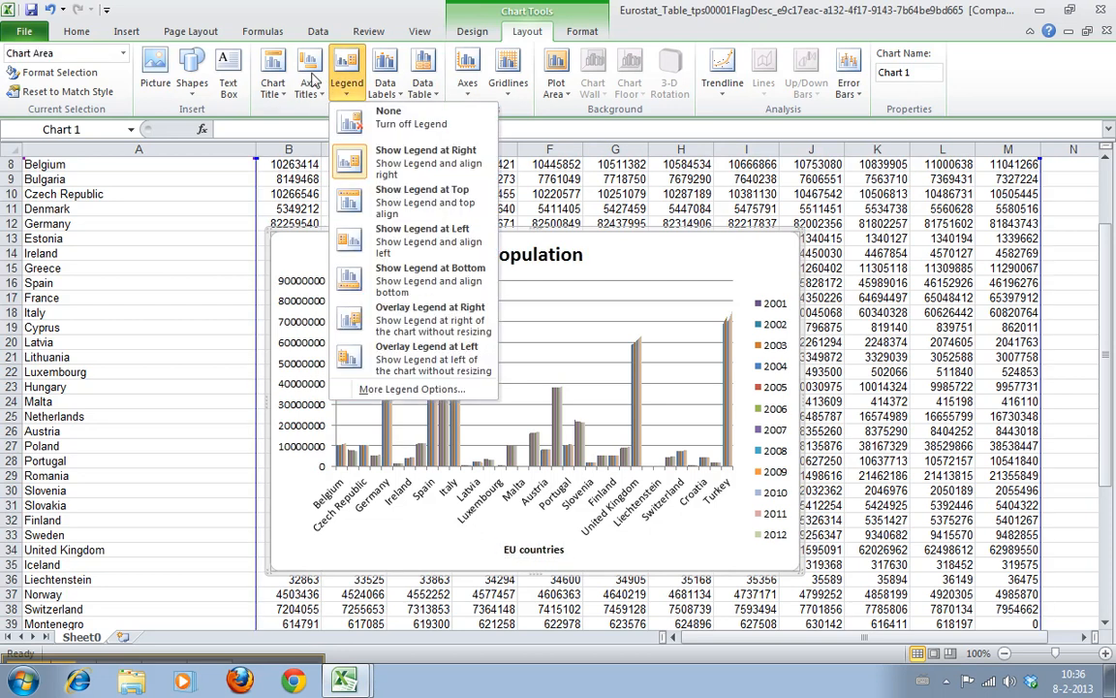
- Add a Rotated Title to the primary vertical axis for 'Number of inhabitants'
{"action": "left_click", "coordinate": [308, 73]}
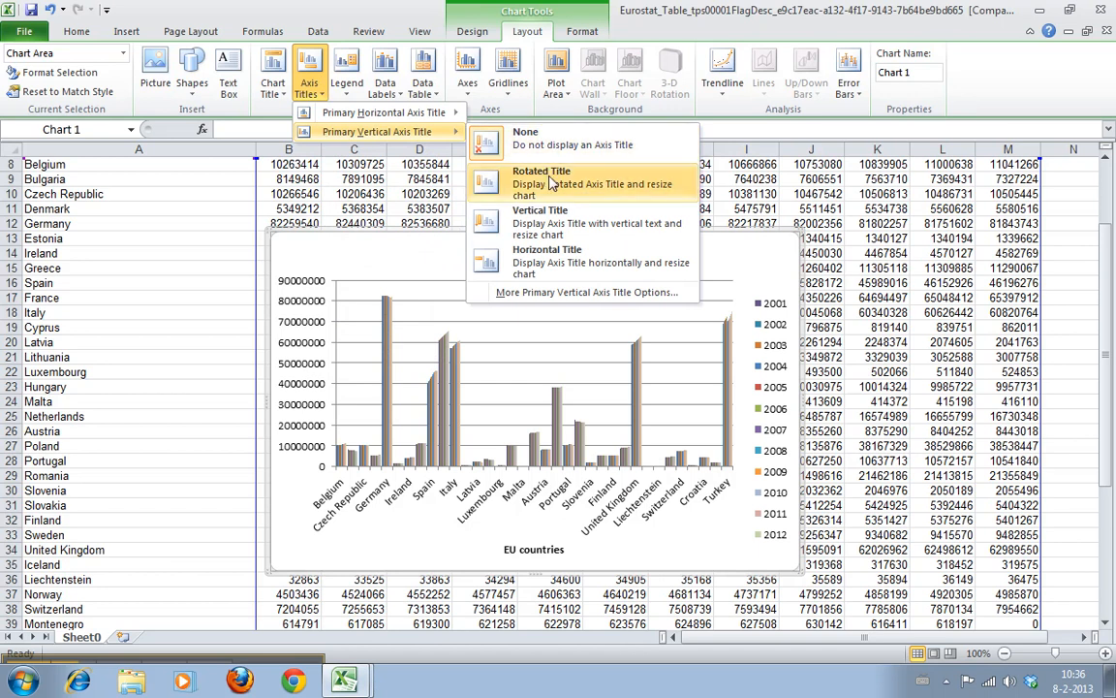
{"action": "mouse_move", "coordinate": [540, 223]}
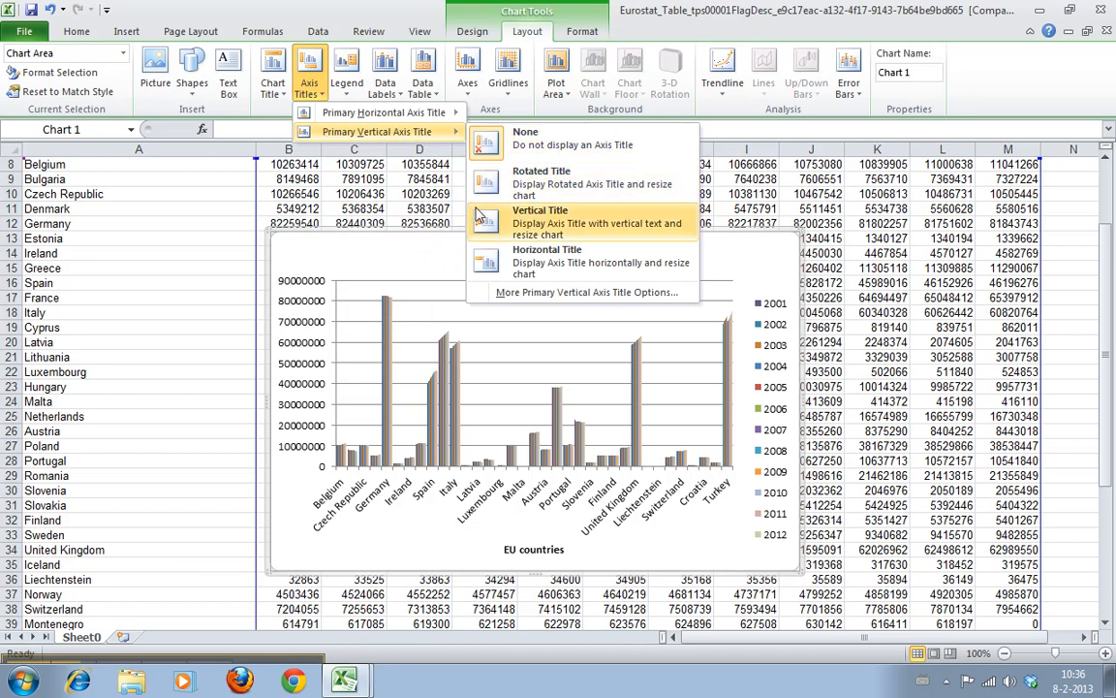
{"action": "mouse_move", "coordinate": [579, 183]}
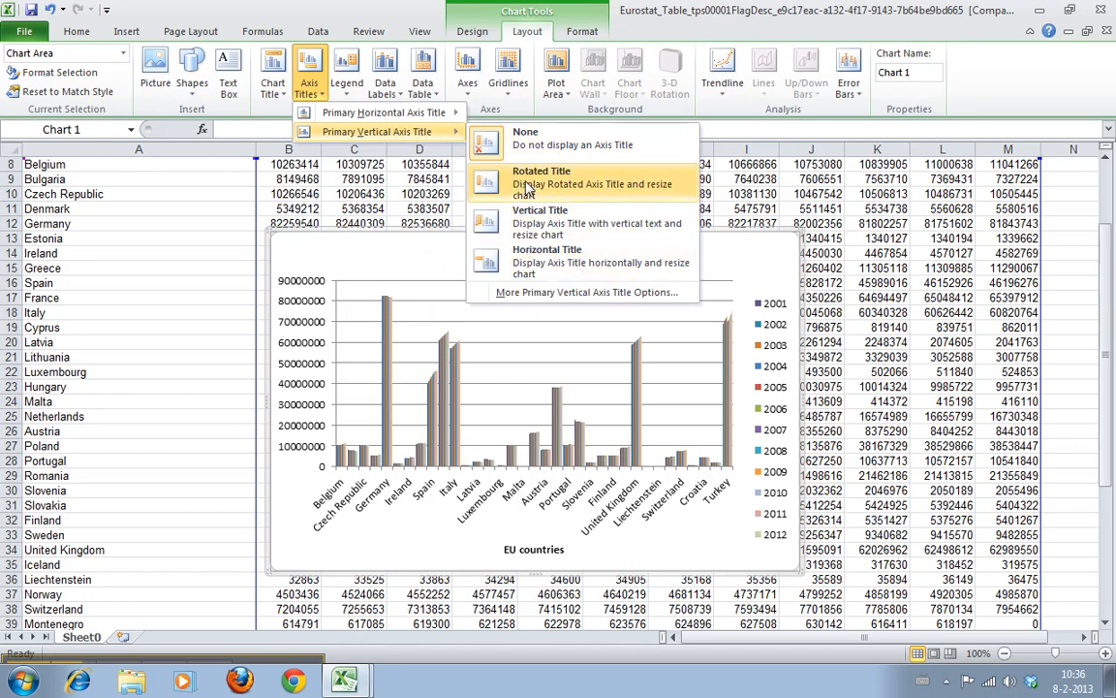
{"action": "left_click", "coordinate": [541, 183]}
{"action": "type", "text": "Number of inhabitants"}
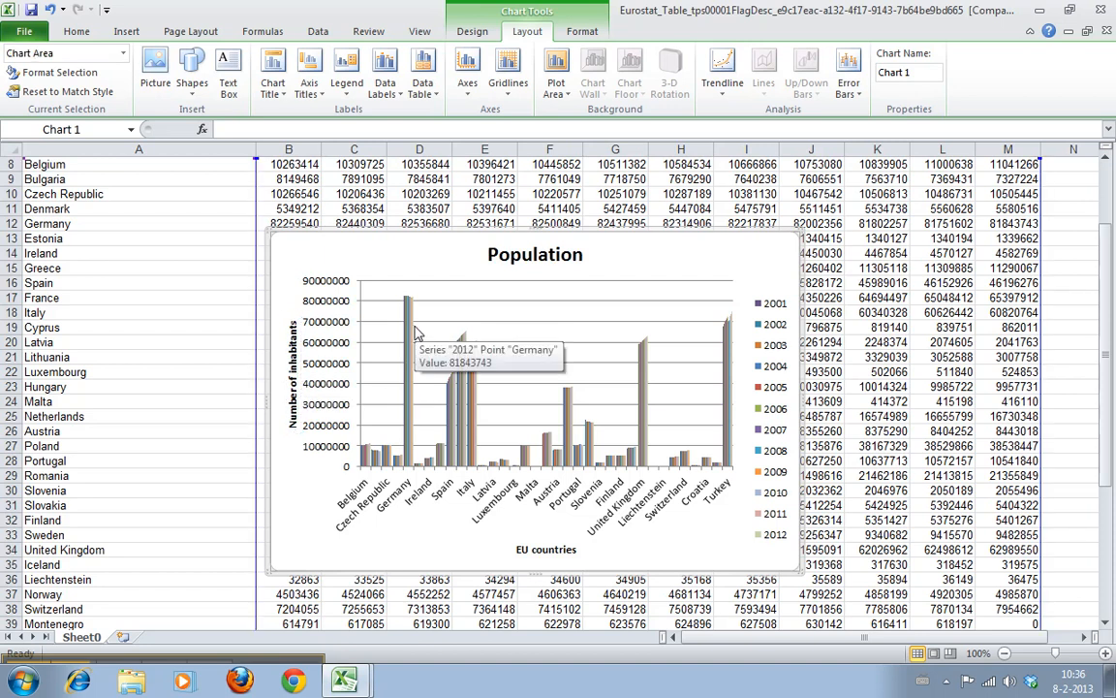
{"action": "mouse_move", "coordinate": [790, 267]}
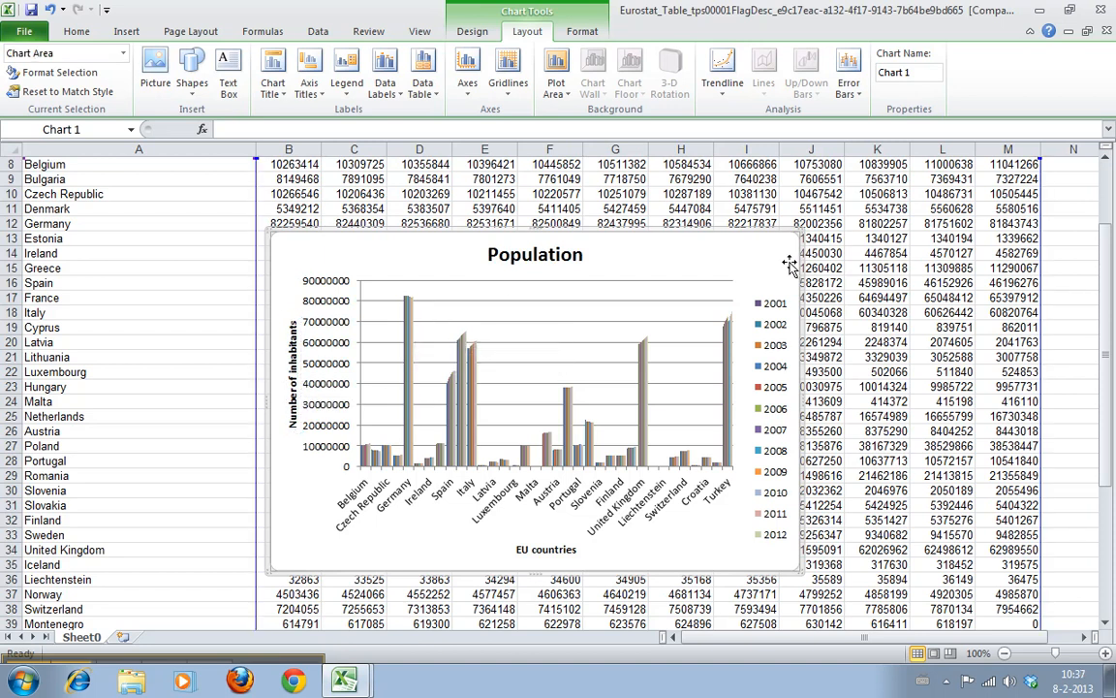
{"action": "mouse_move", "coordinate": [790, 265]}
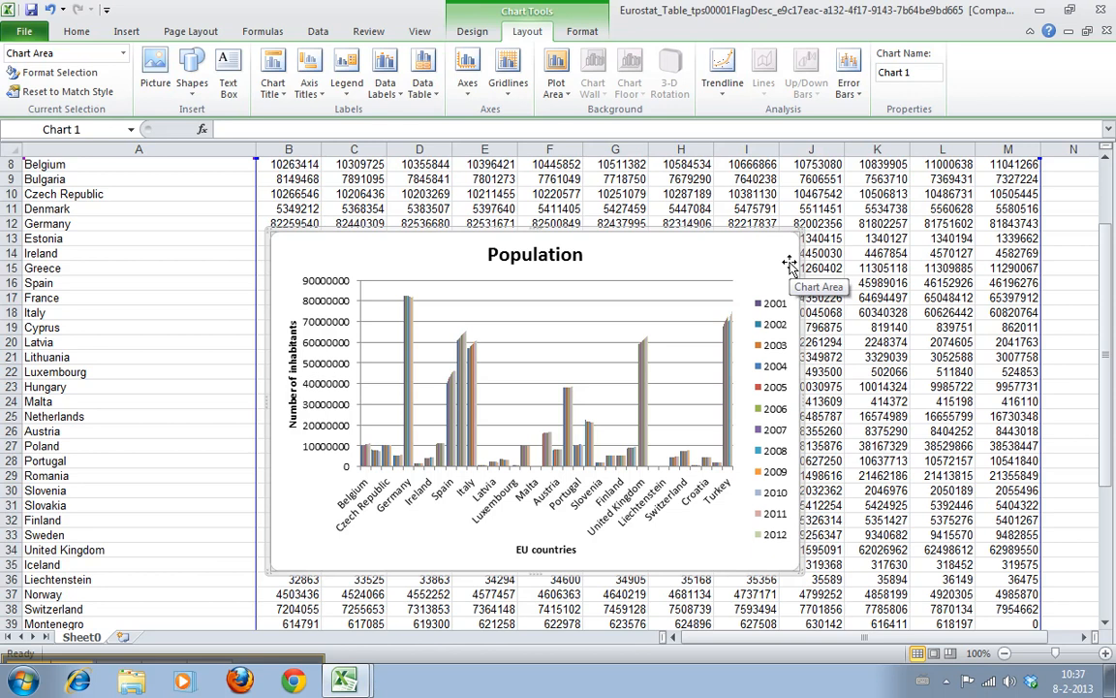